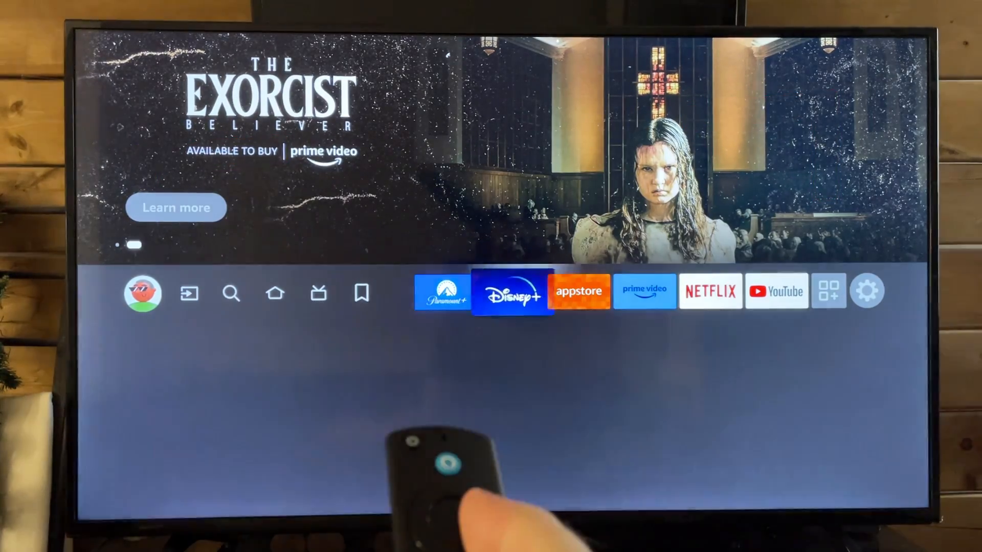
Step: Open the Fire TV Settings menu from the home screen's gear icon
click(867, 291)
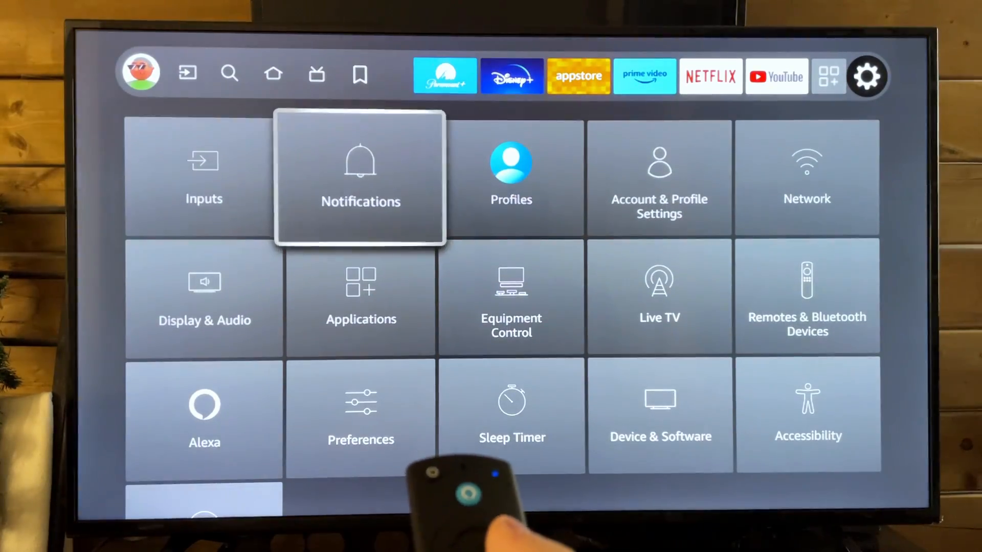
Step: Open Network settings to the Wired Network status showing Ethernet connected at 89.96 Mbps
click(807, 177)
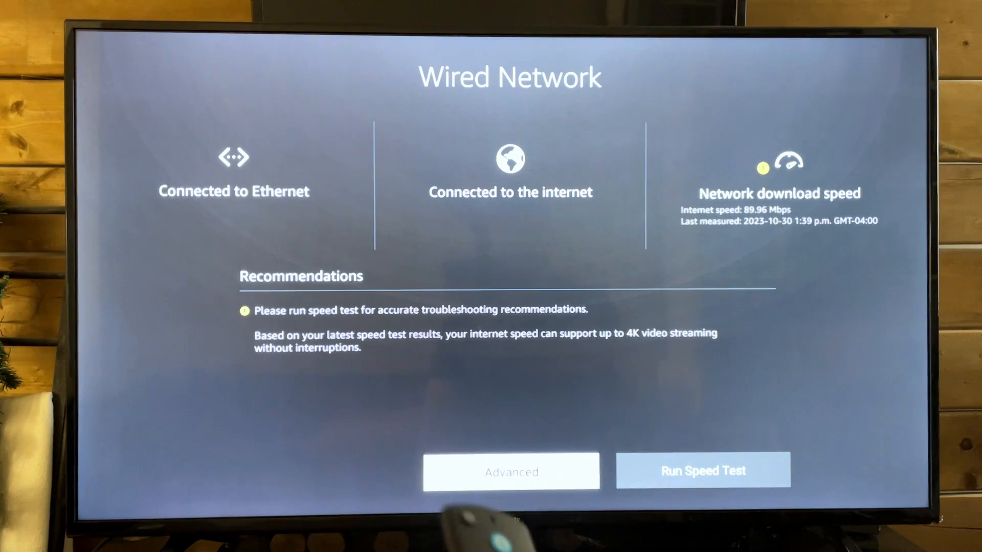
Step: Run a new network speed test and confirm it with Yes
click(702, 470)
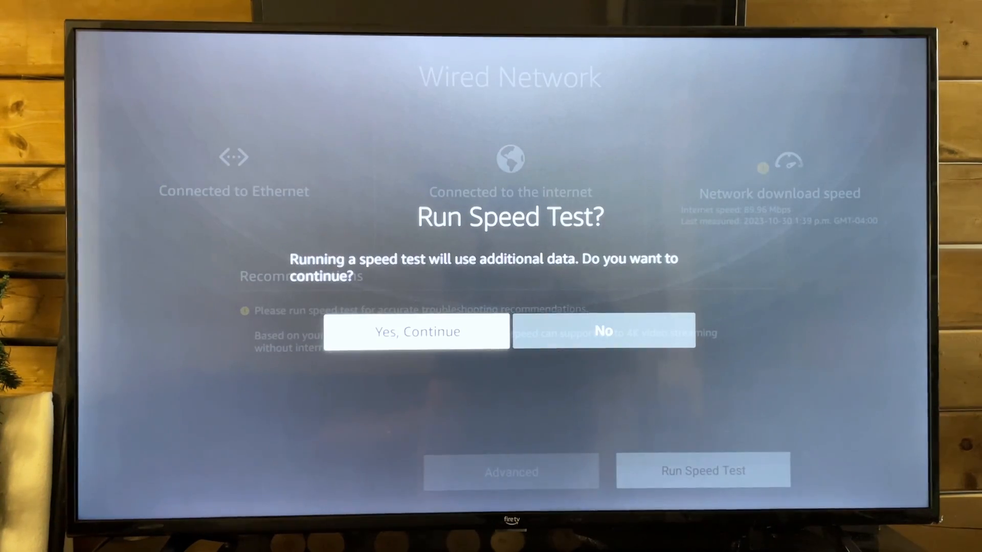
click(418, 331)
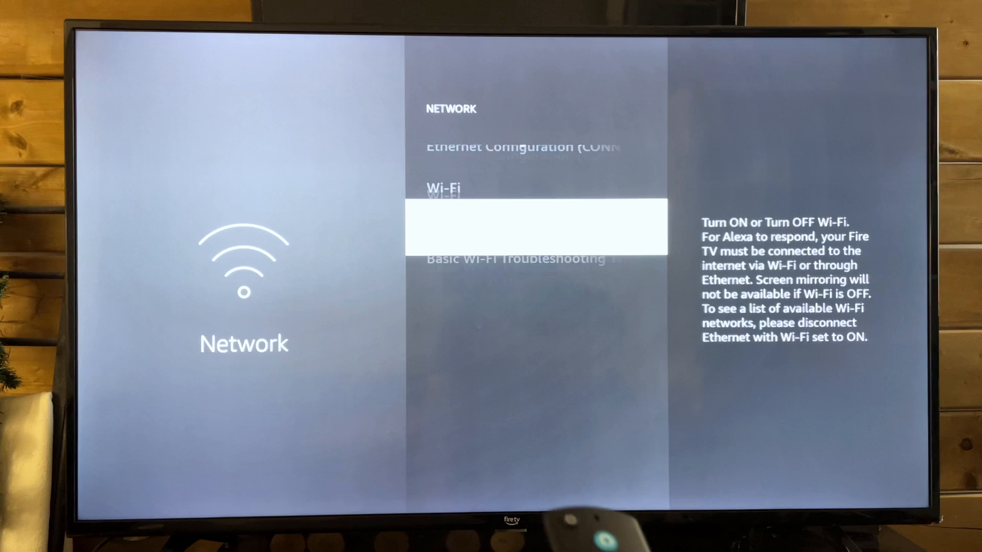
Step: Open Basic Wi-Fi Troubleshooting Tips from the Network list and review them
key(Down)
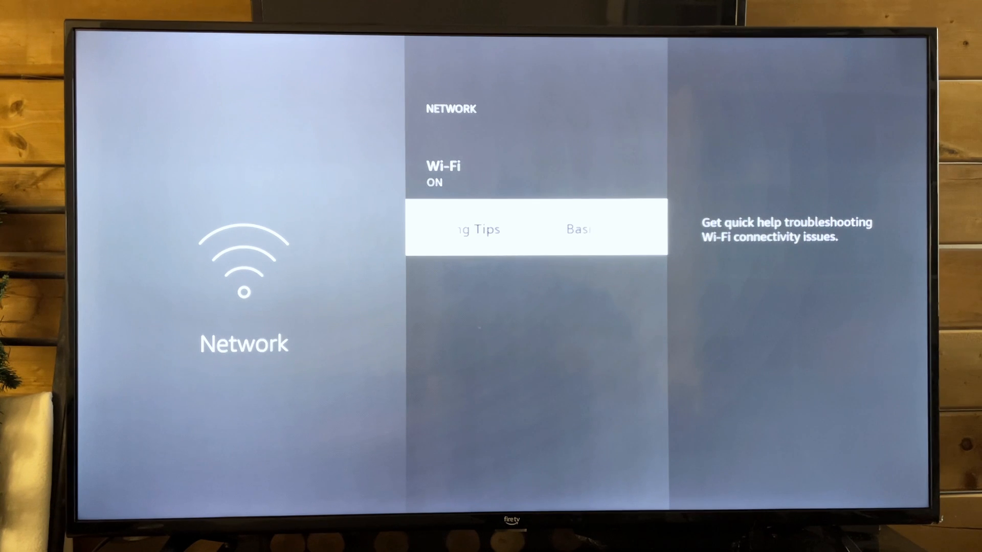
key(right)
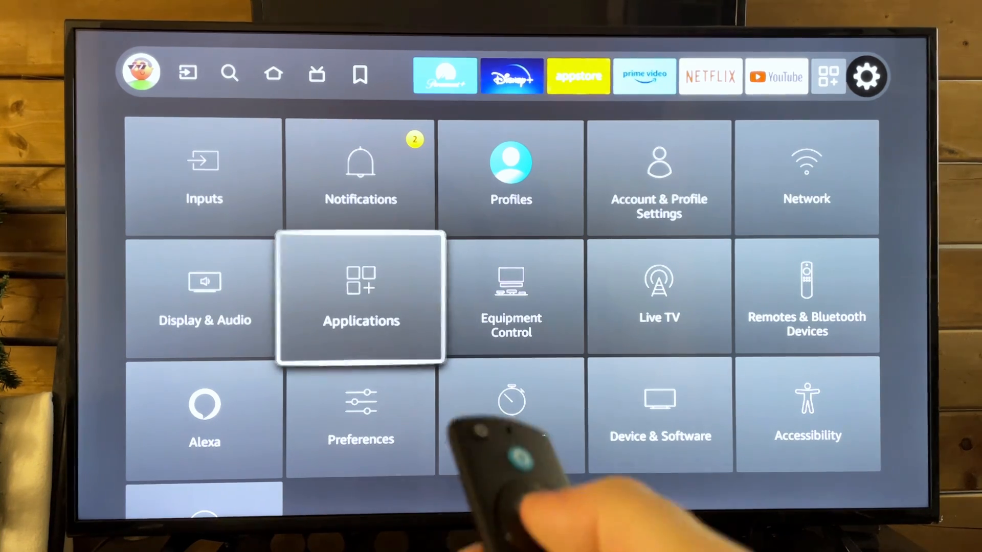
Step: Open Applications settings and scroll to Automatic Offload, shown as ON
click(362, 298)
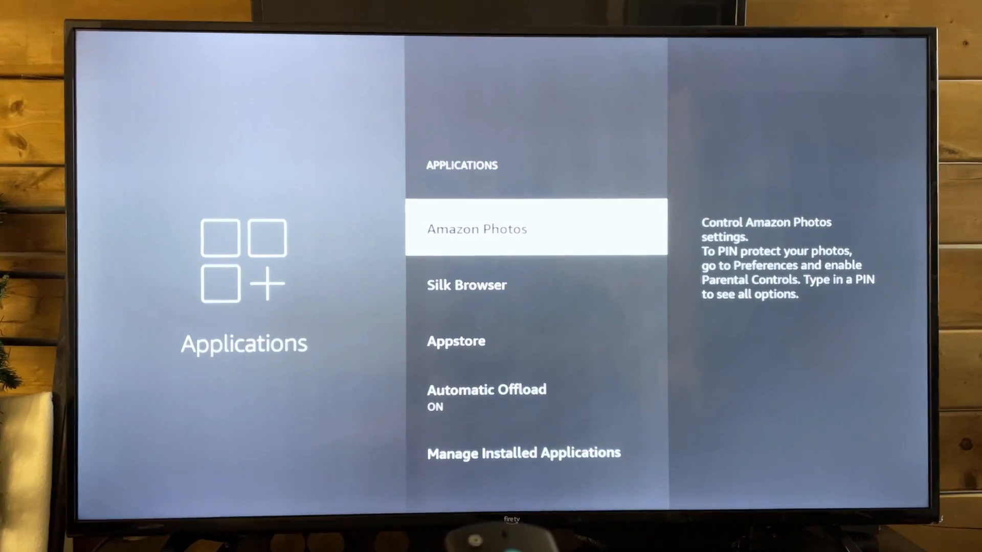
scroll(down, 3)
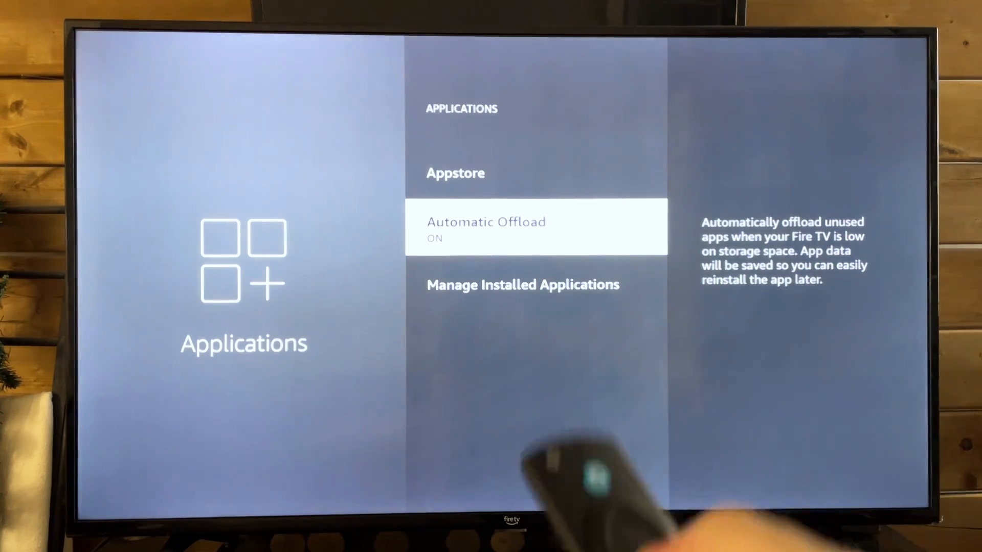
scroll(down, 3)
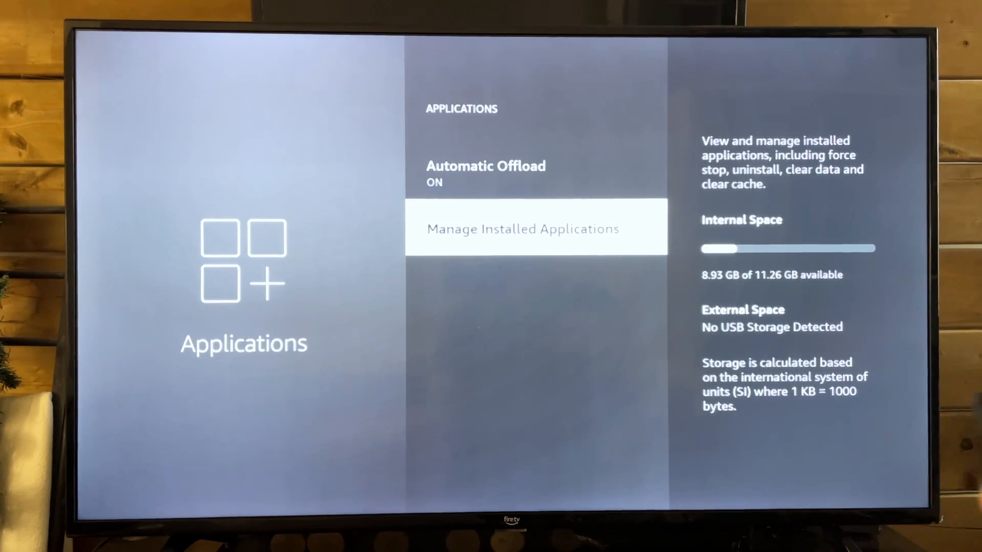
Step: Open Manage Installed Applications and review each app's version, size, storage and cache
click(535, 228)
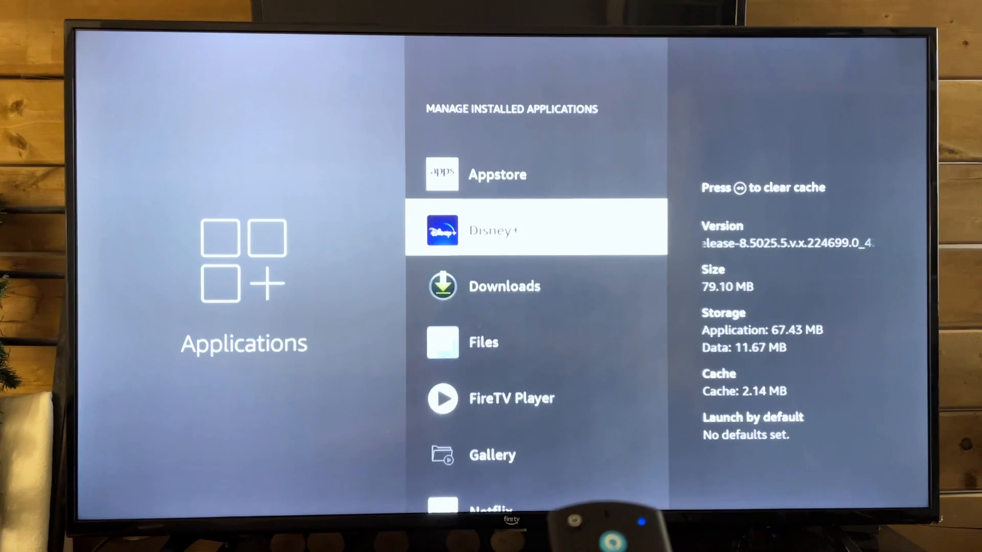
scroll(down, 3)
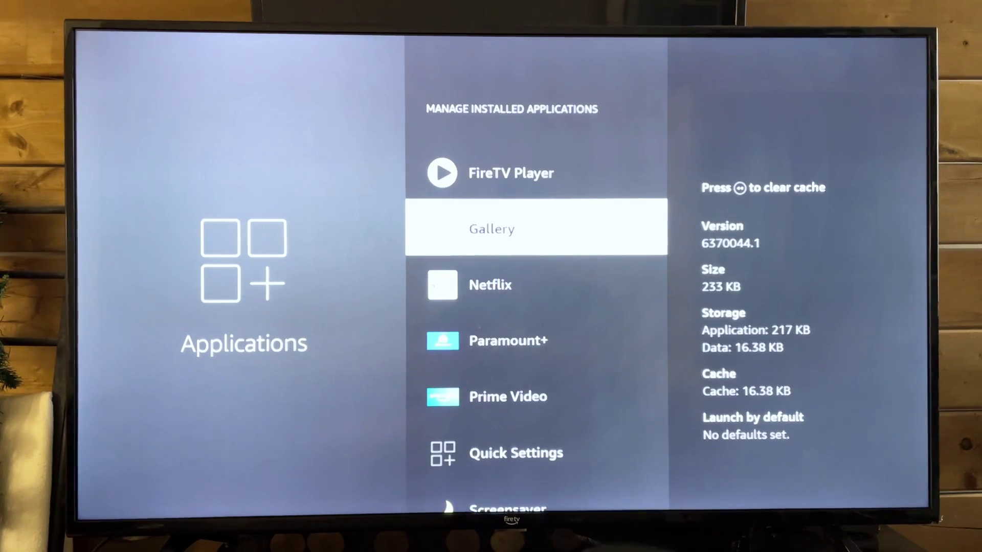
scroll(down, 3)
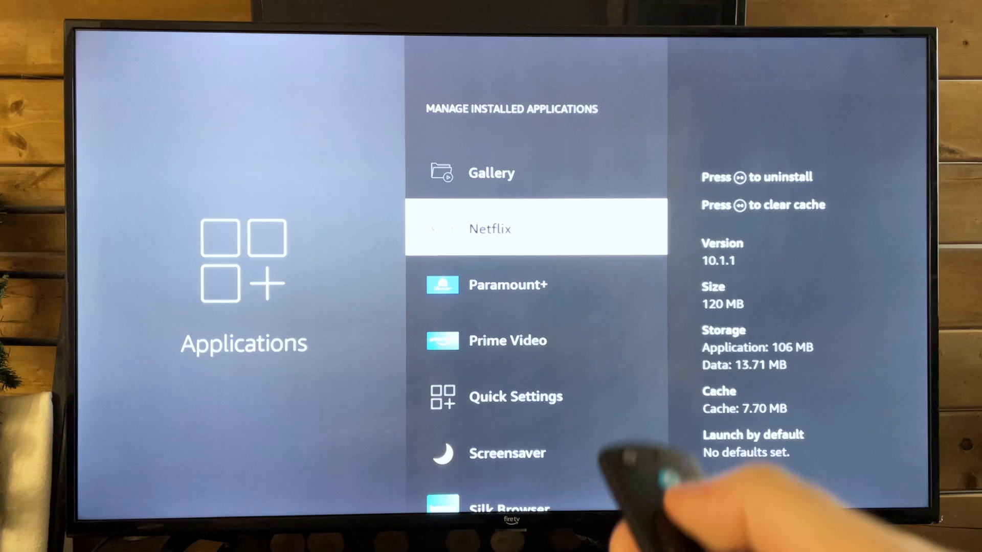
scroll(down, 3)
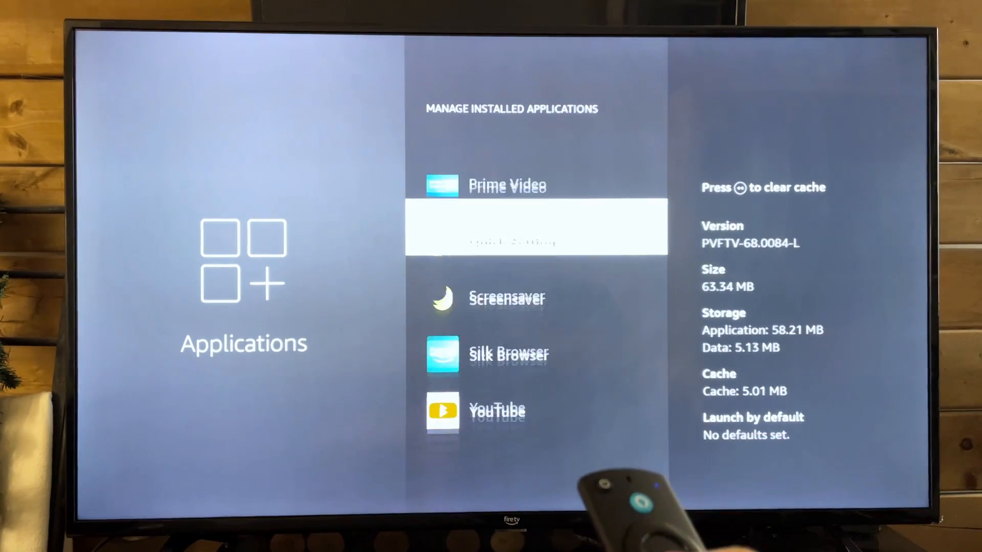
scroll(down, 3)
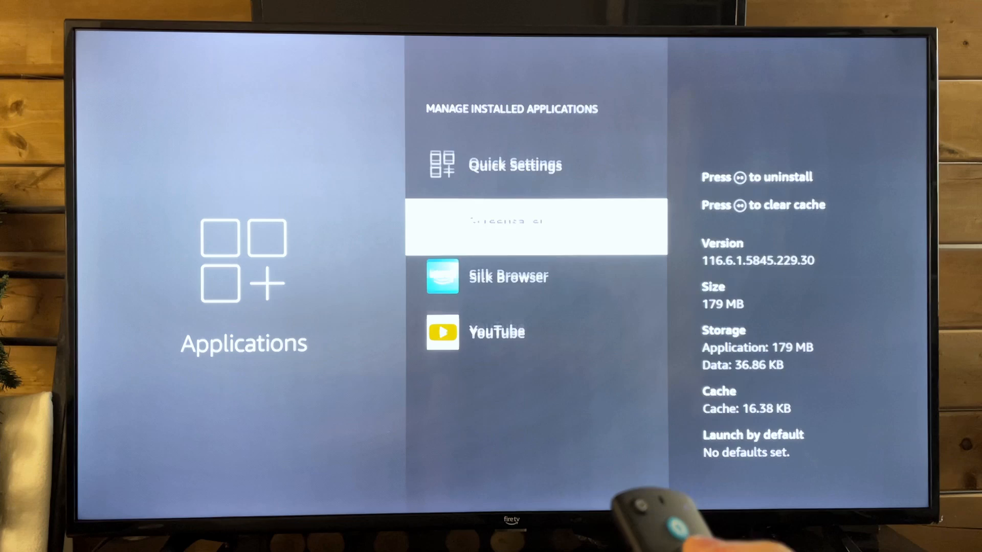